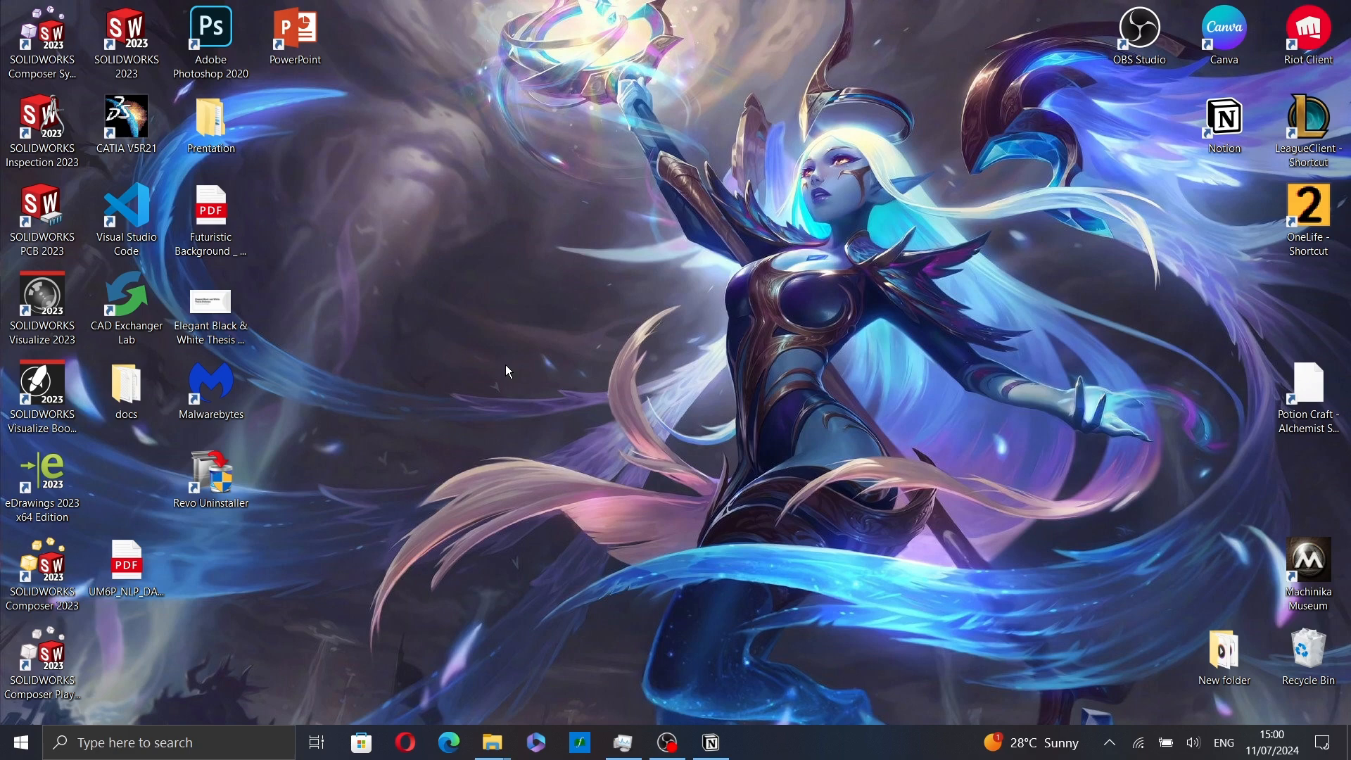
mouse_move(363, 120)
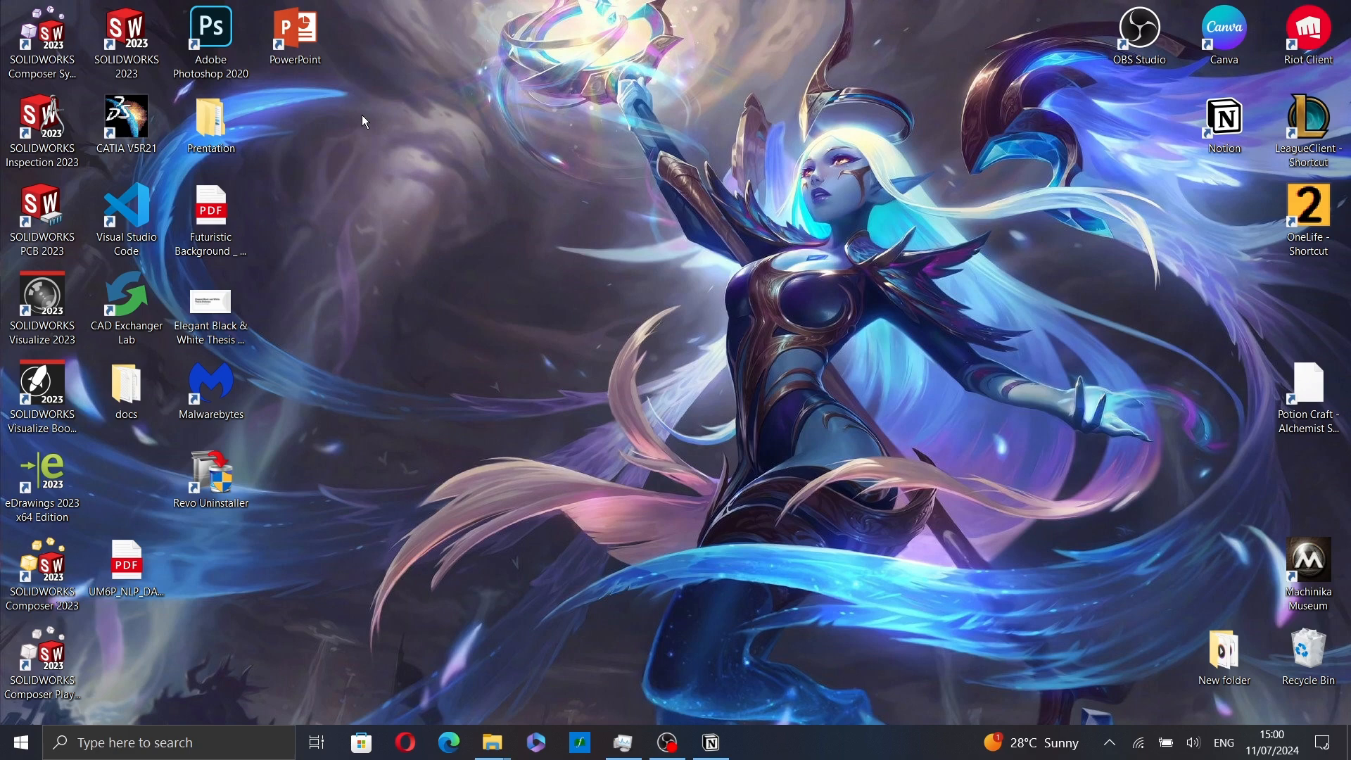
Launch PowerPoint from the desktop shortcut into a blank presentation.
double_click(295, 31)
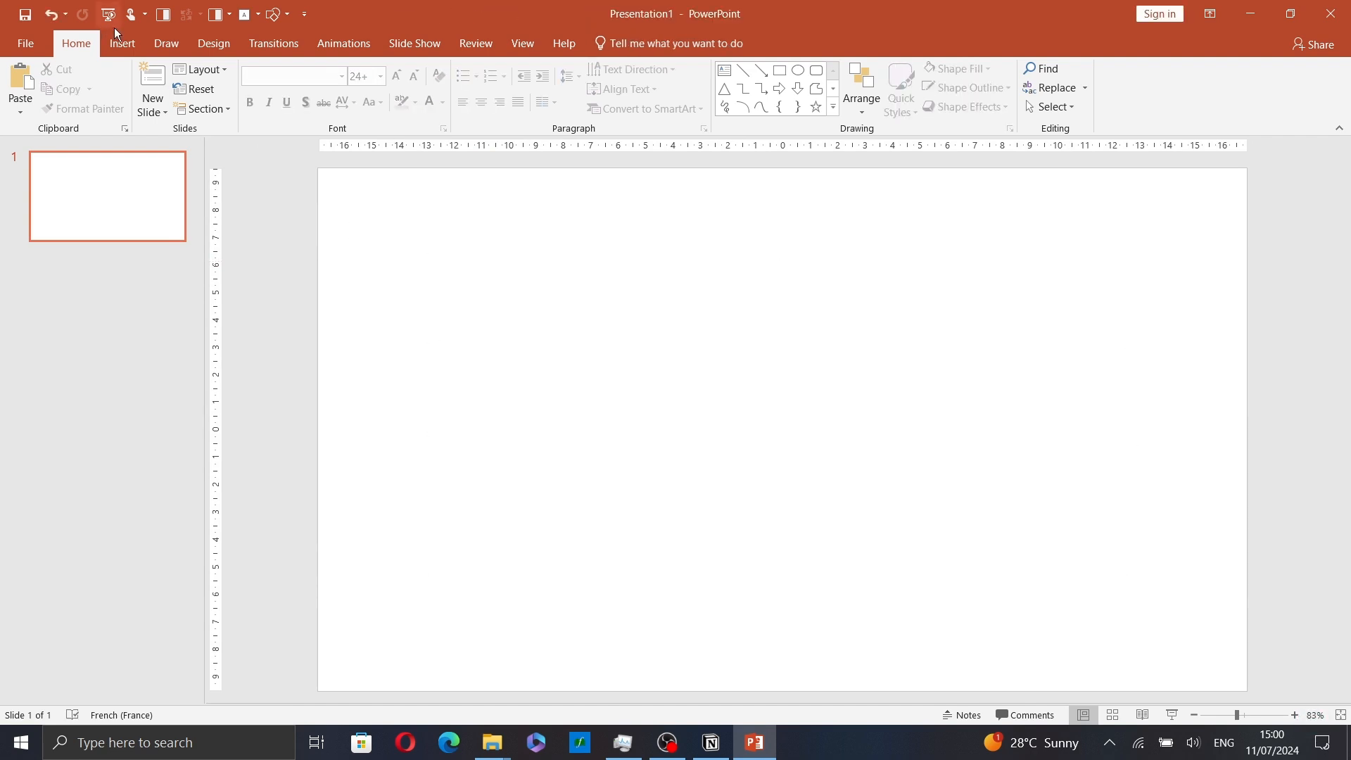
Draw a rectangle on the blank slide and select it.
click(284, 86)
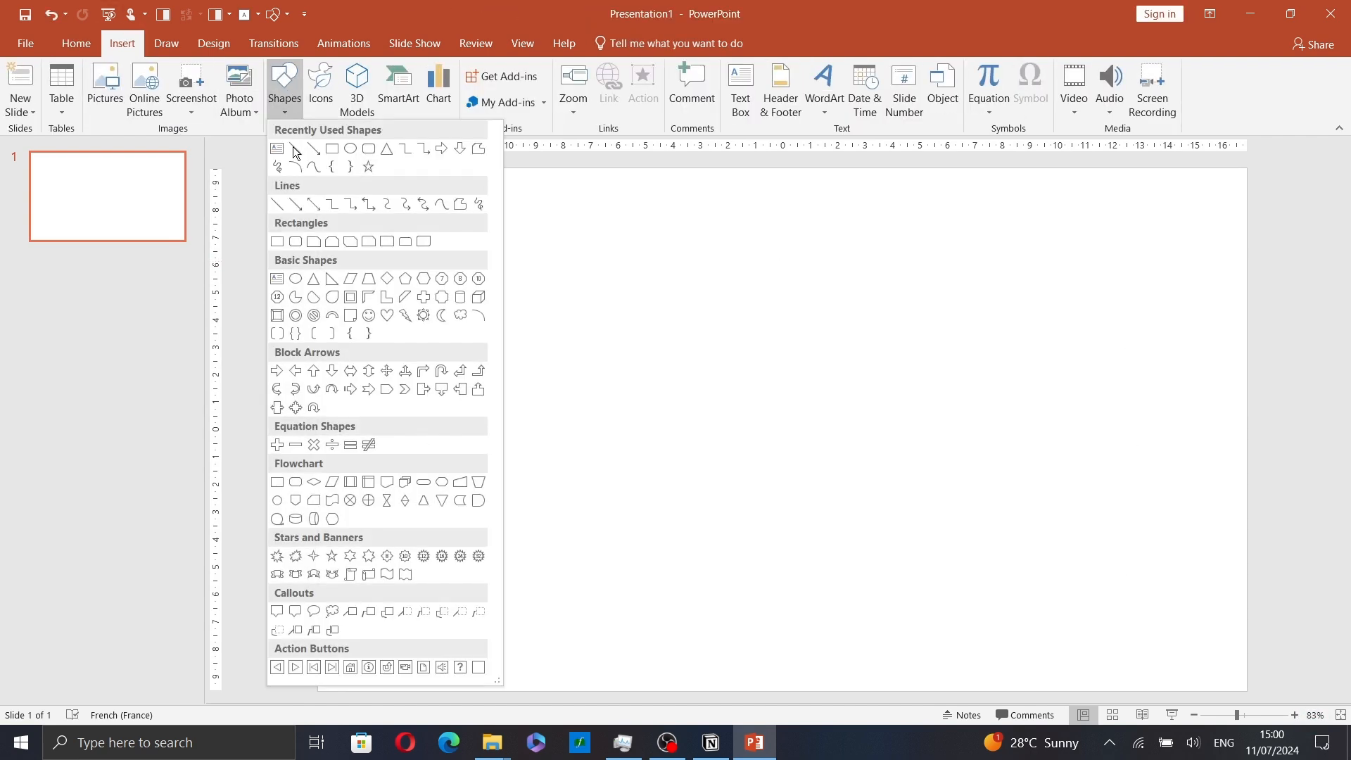
mouse_move(277, 242)
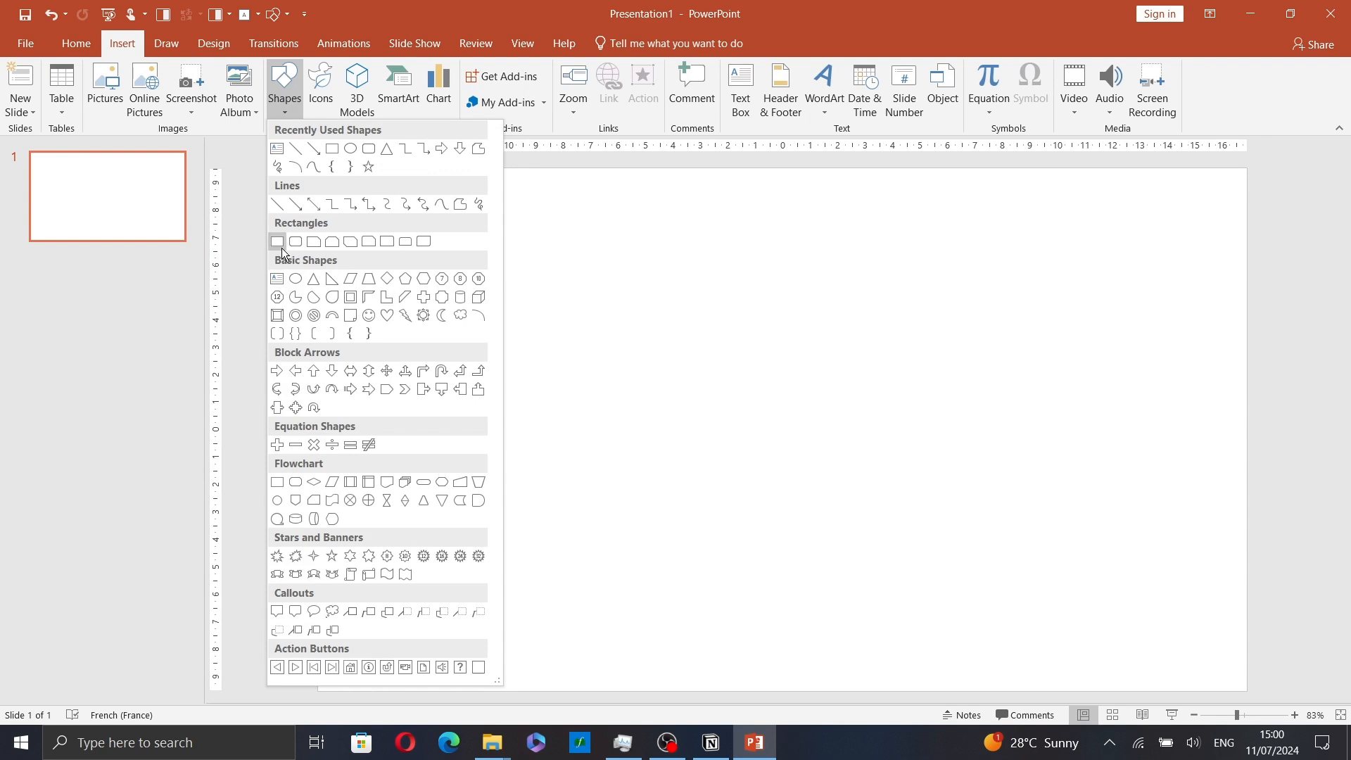
click(276, 242)
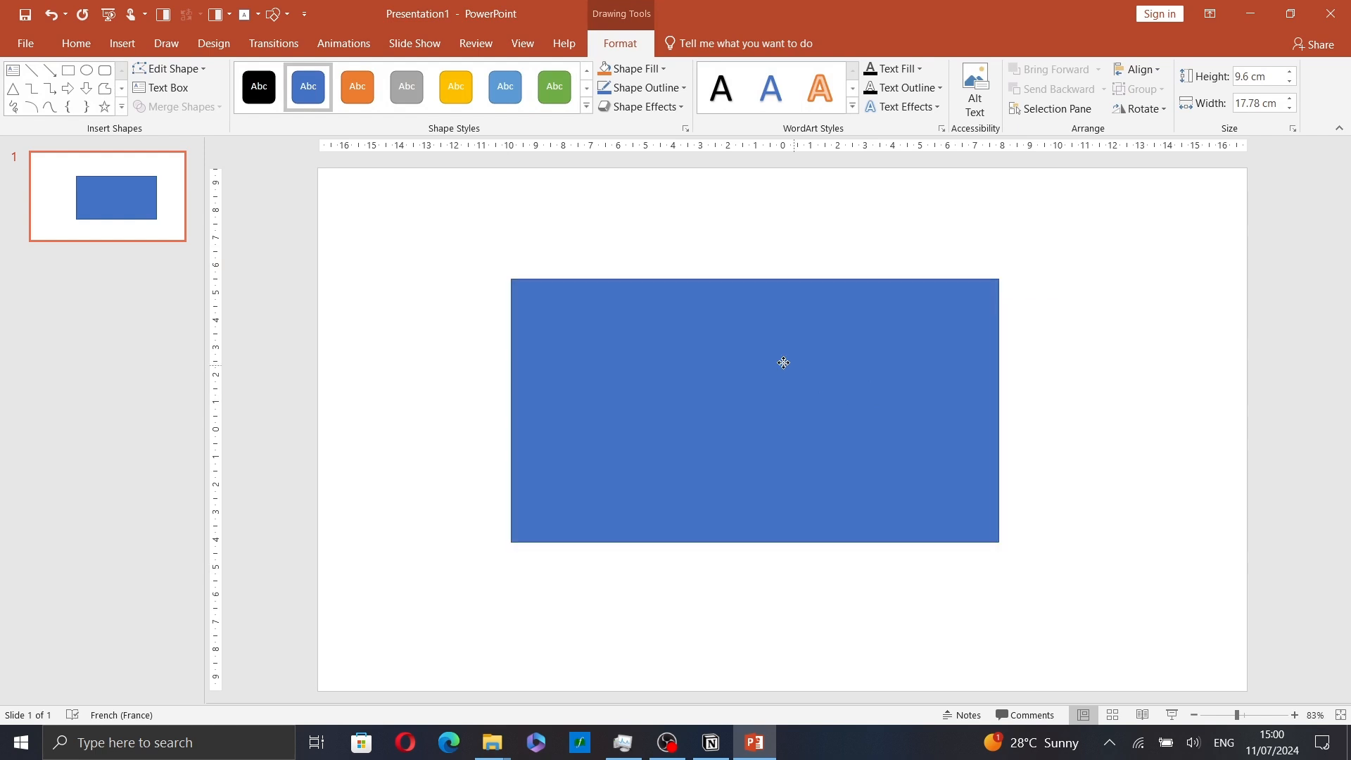
click(783, 361)
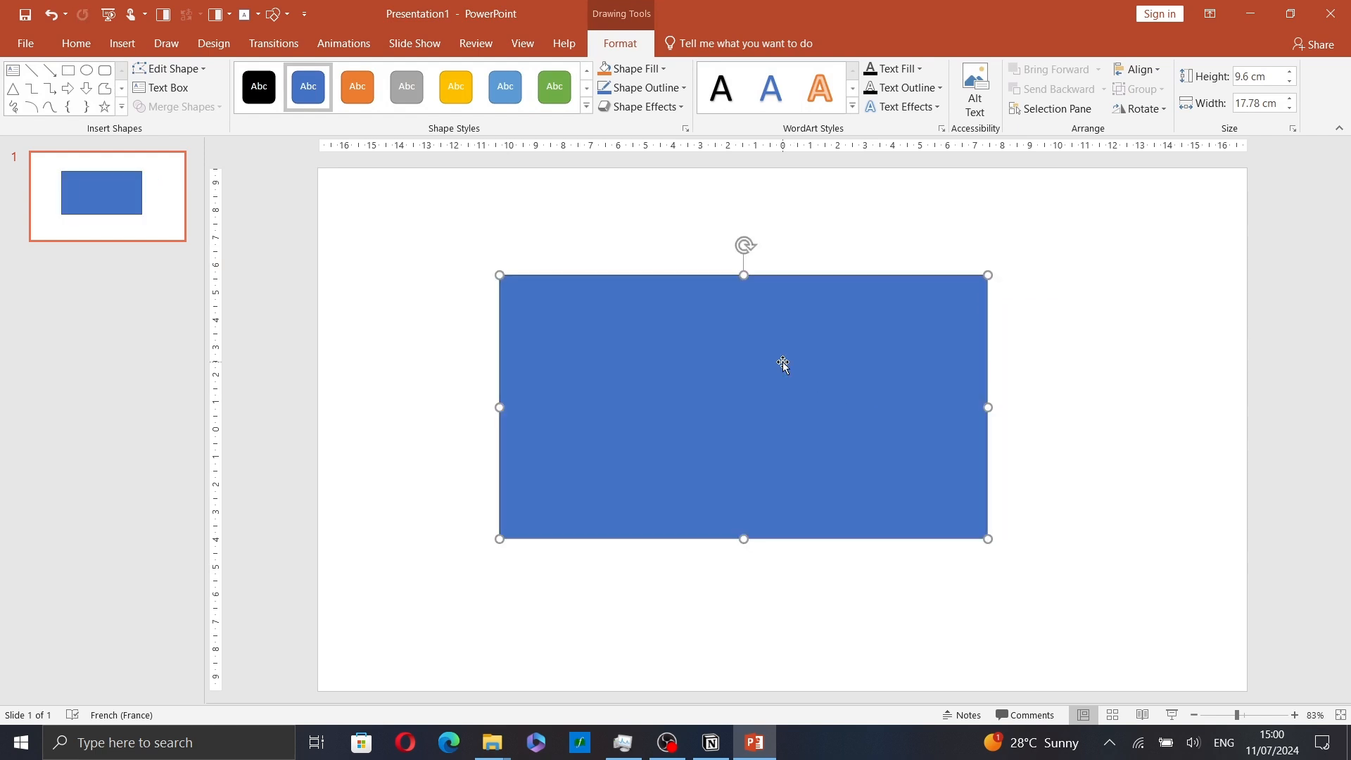
mouse_move(794, 376)
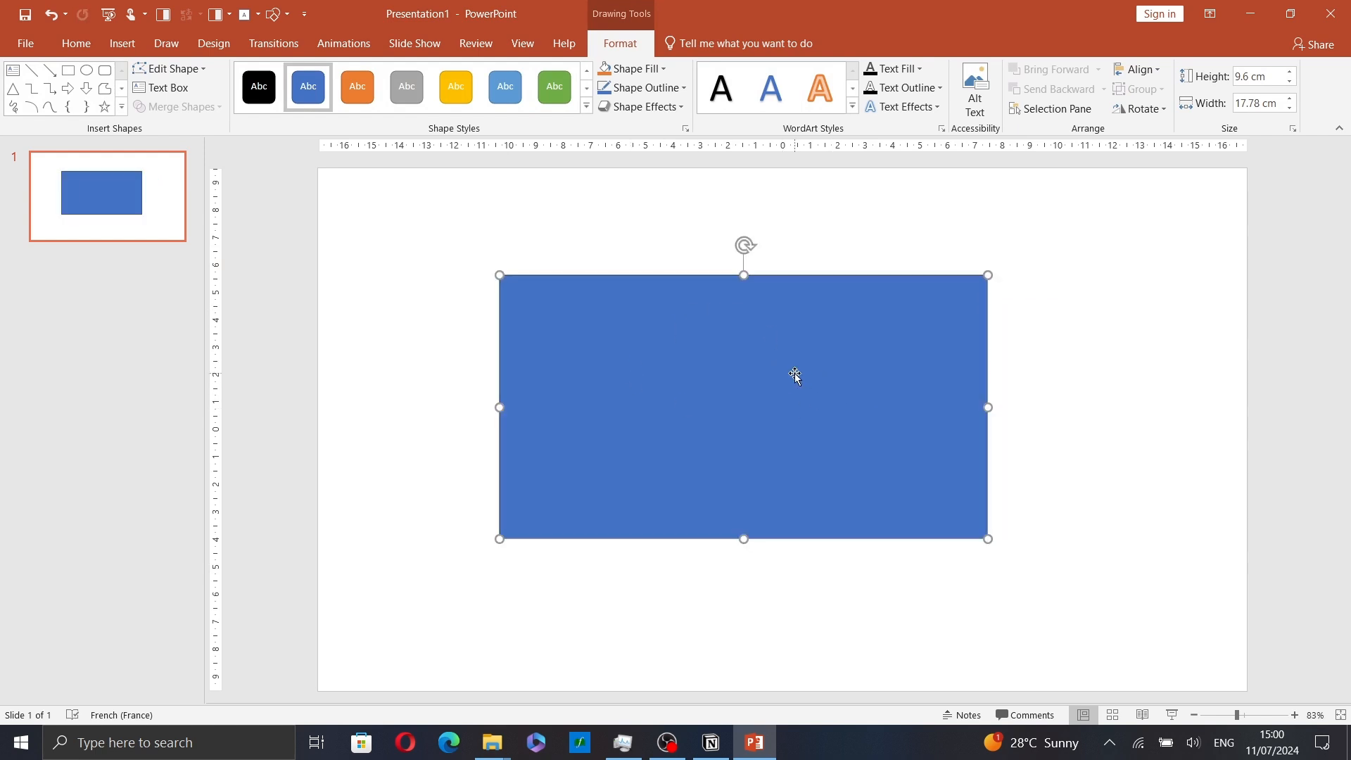
mouse_move(500, 405)
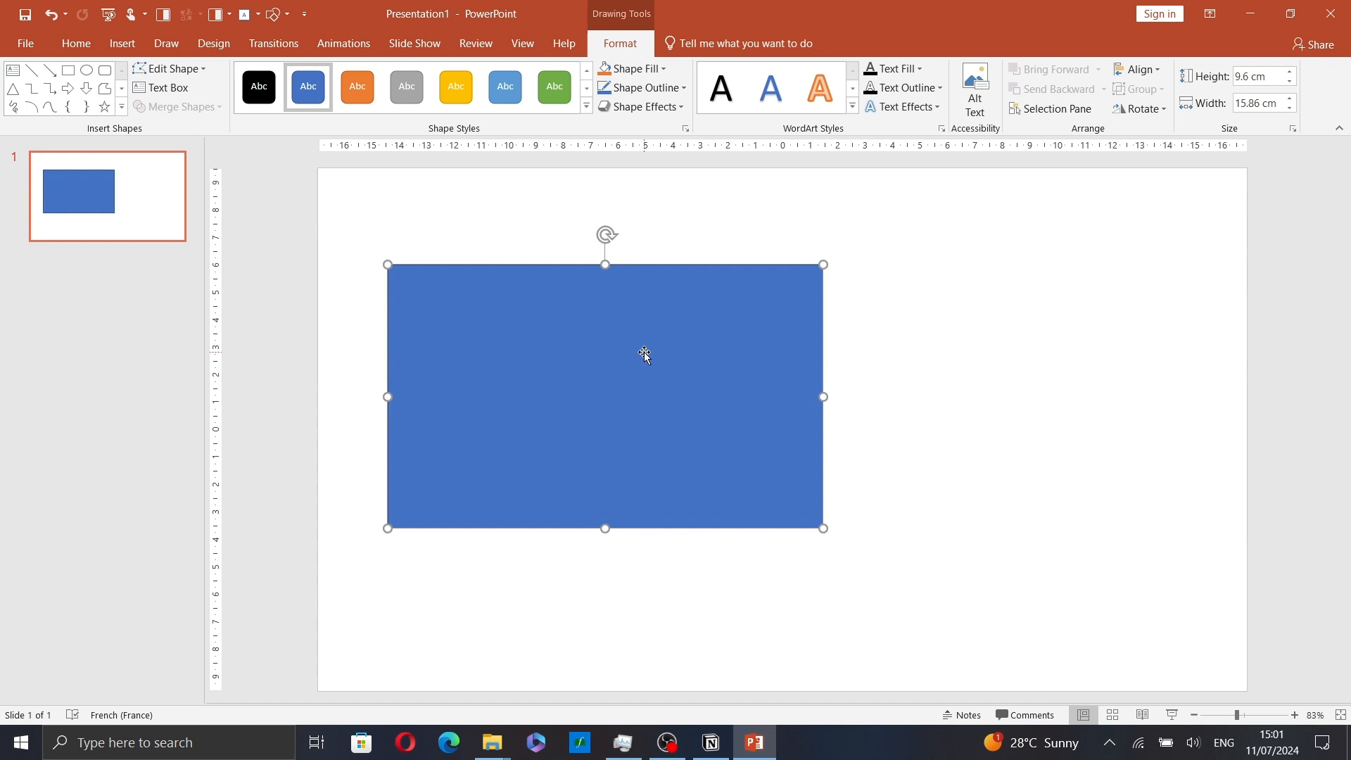
mouse_move(629, 69)
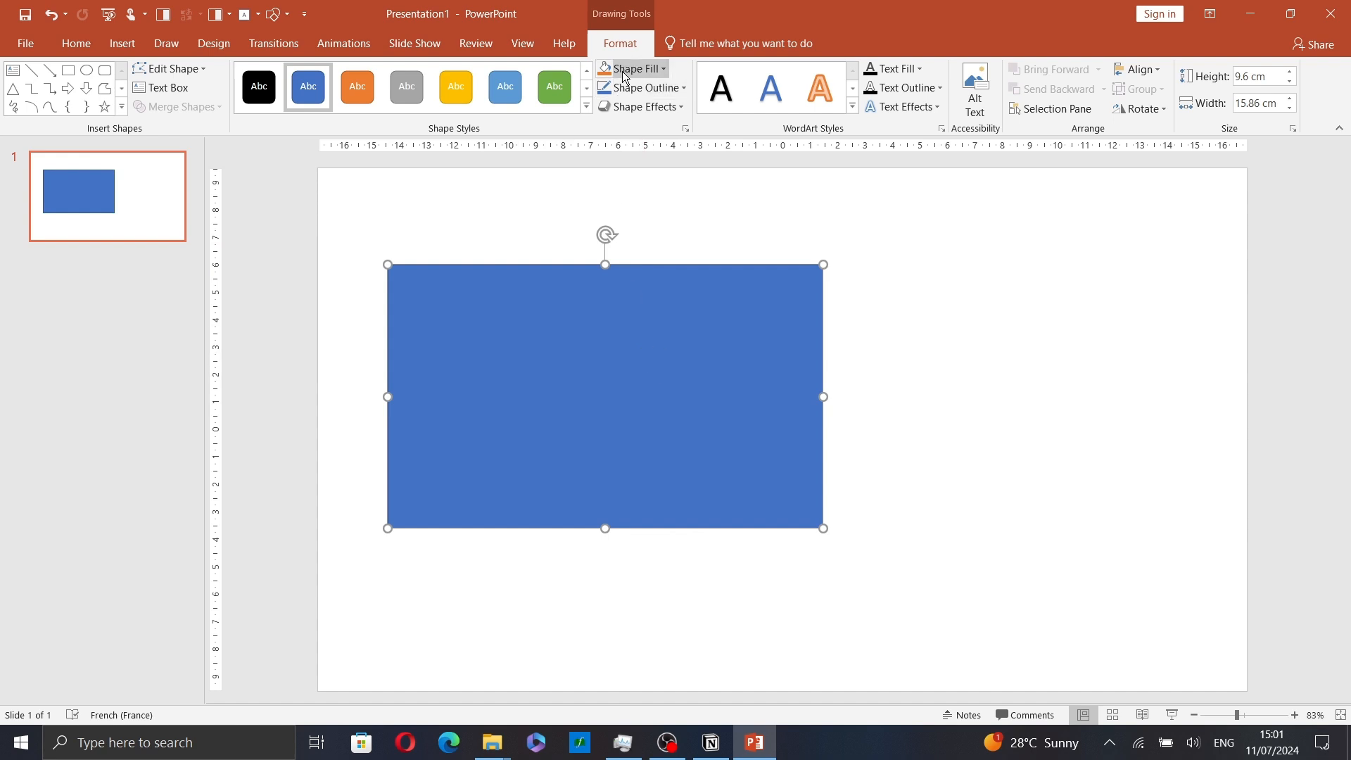
Fill the rectangle with light green and change its outline.
click(630, 69)
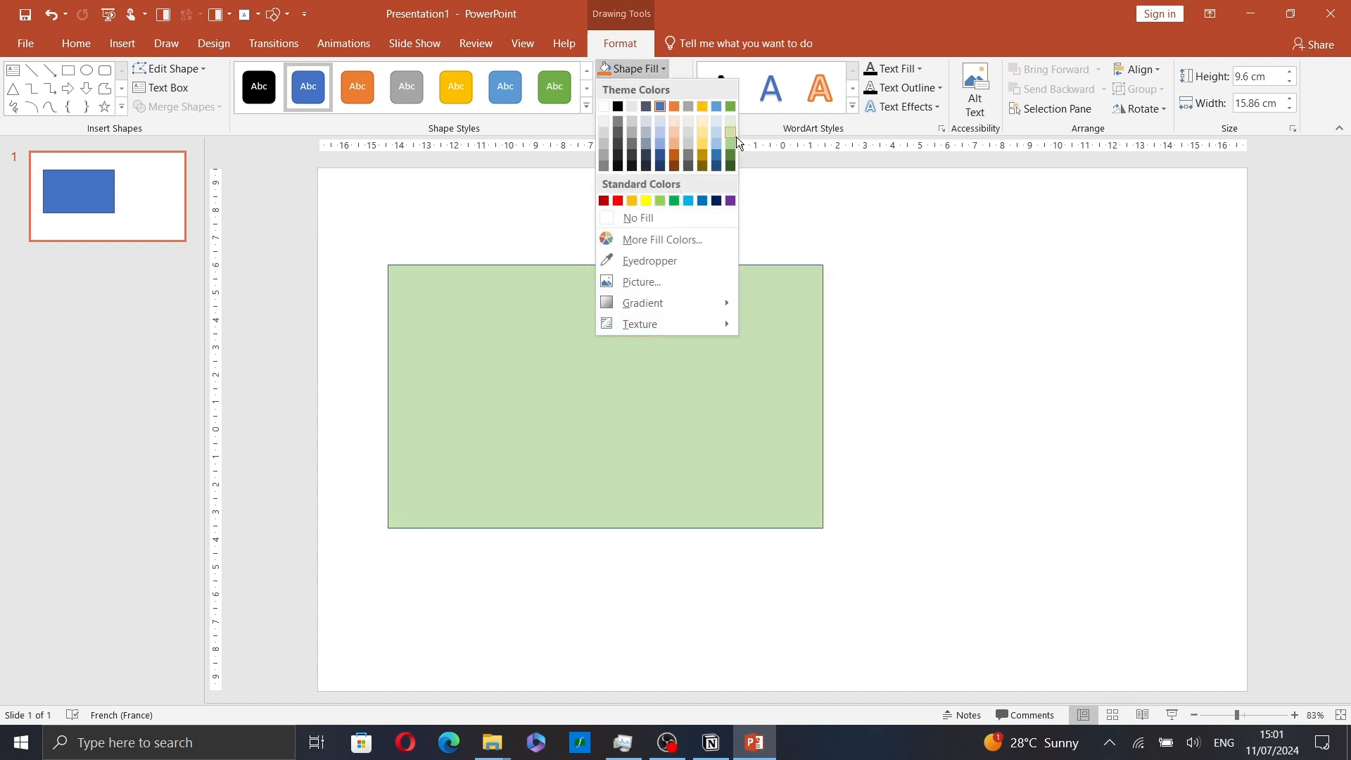
click(642, 88)
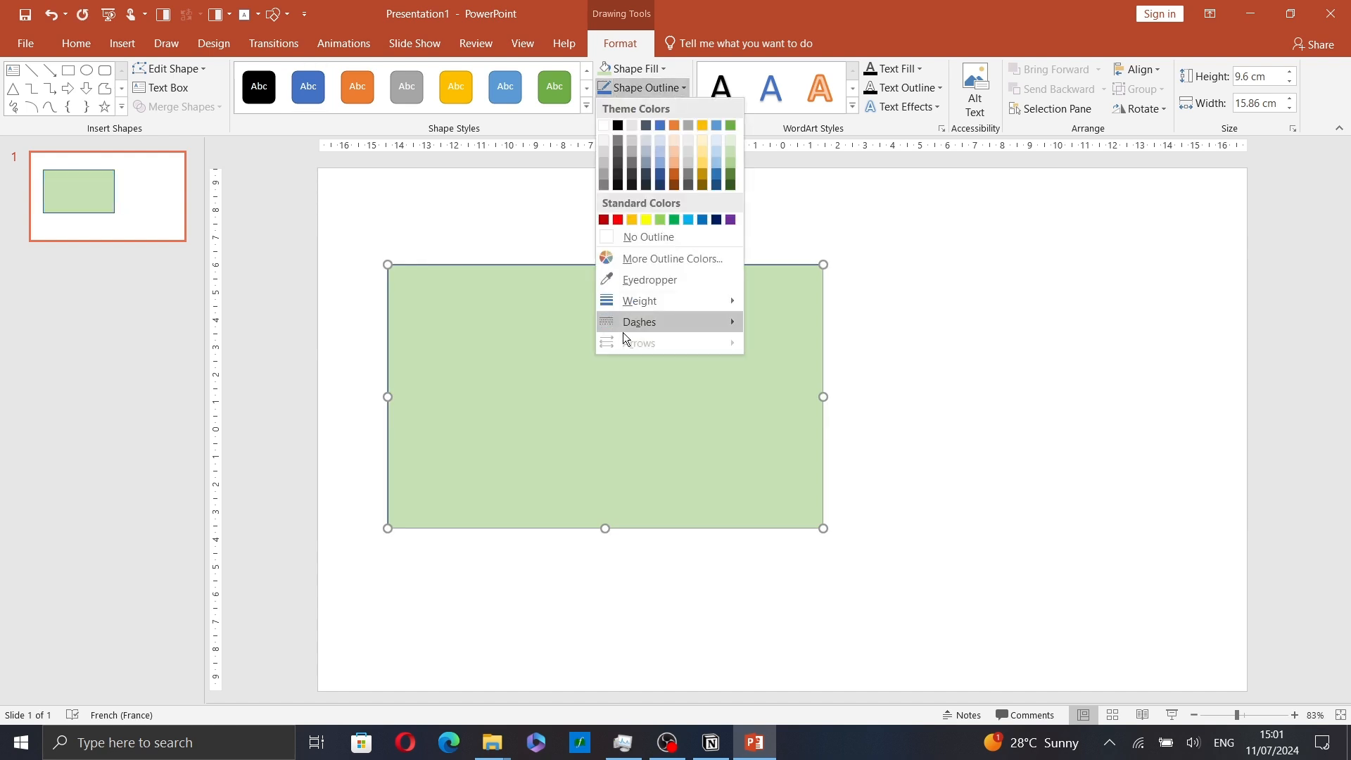
click(652, 237)
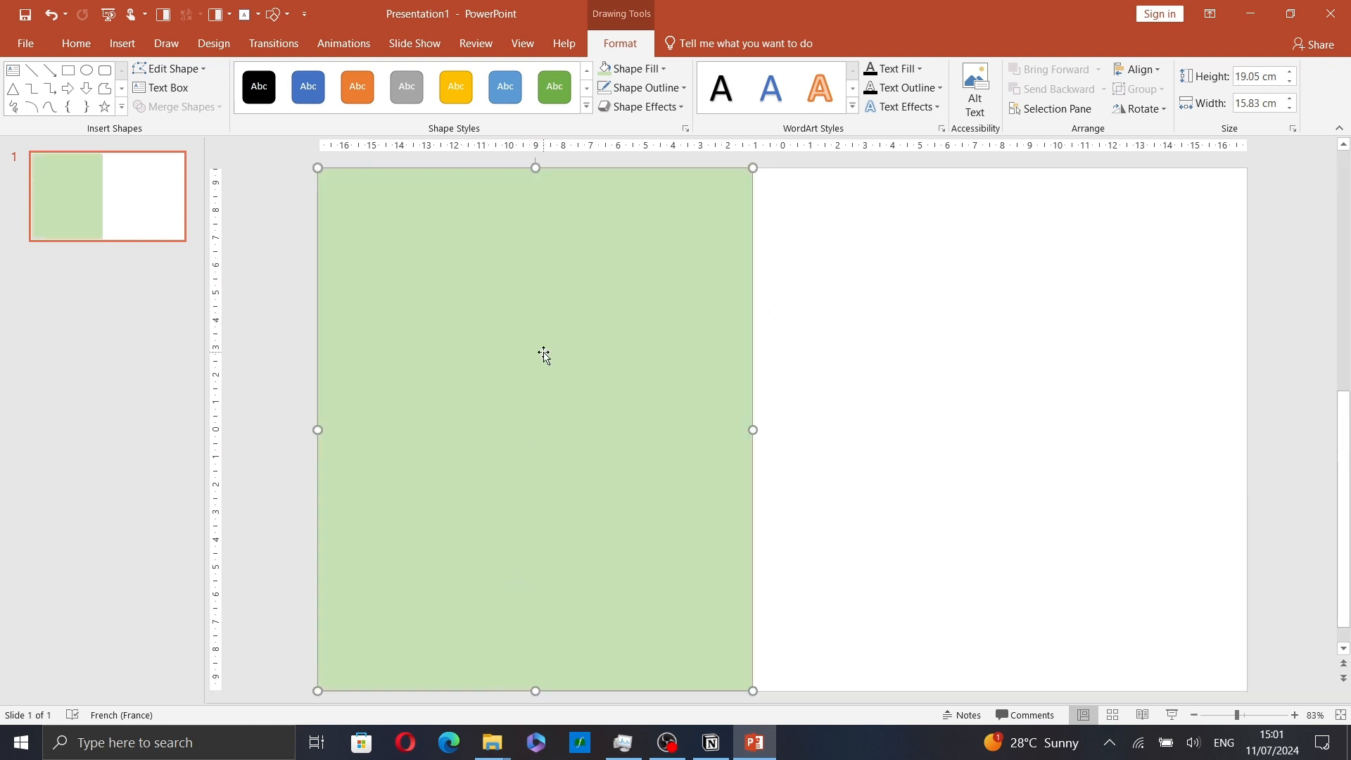
Copy the green rectangle and paste it back onto the slide as a picture.
right_click(543, 354)
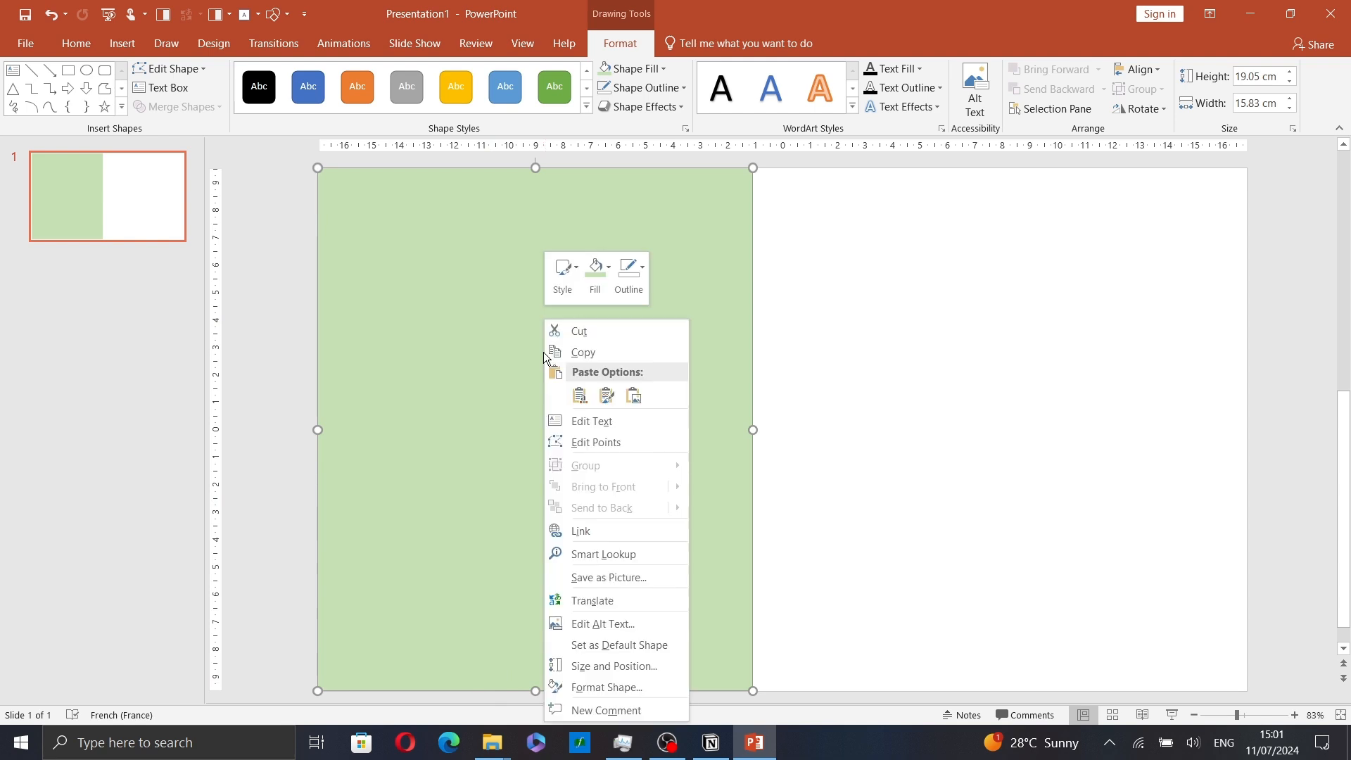
mouse_move(610, 356)
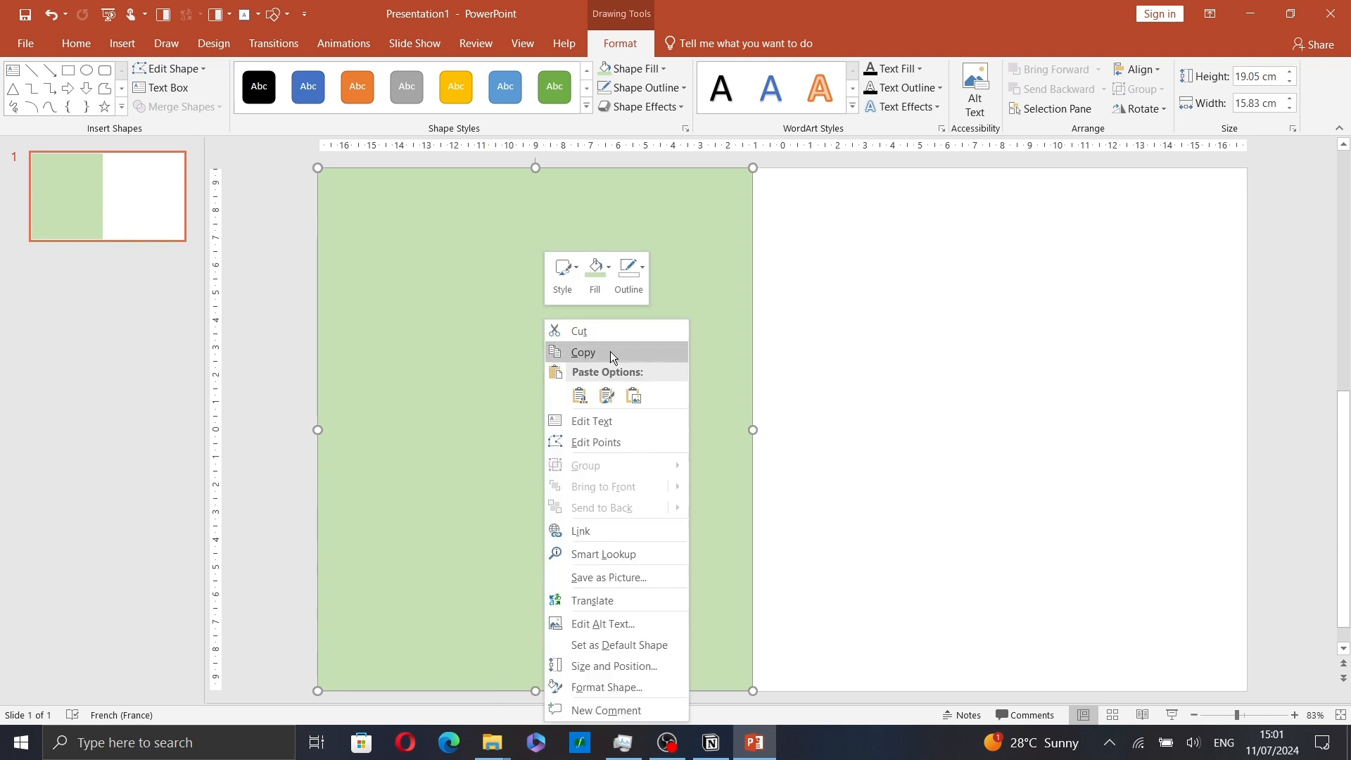
click(829, 367)
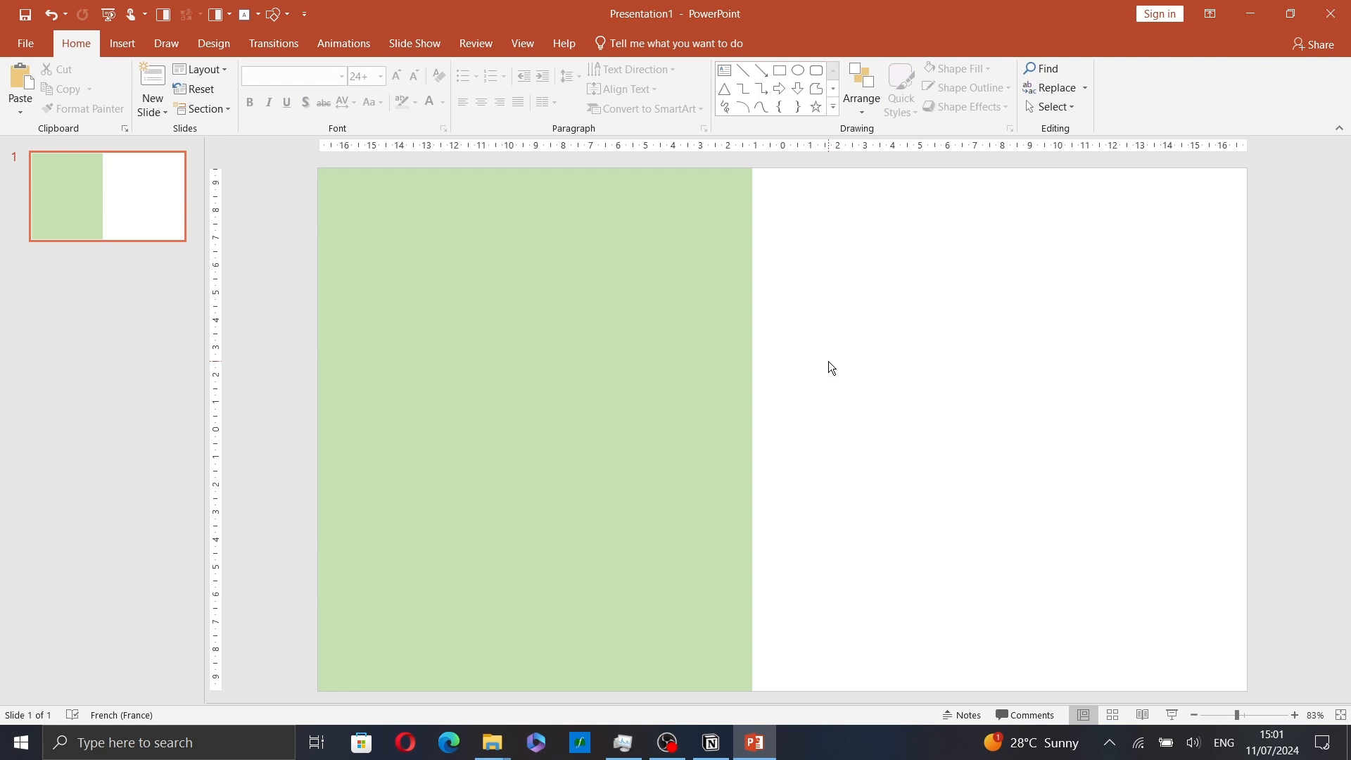
right_click(829, 368)
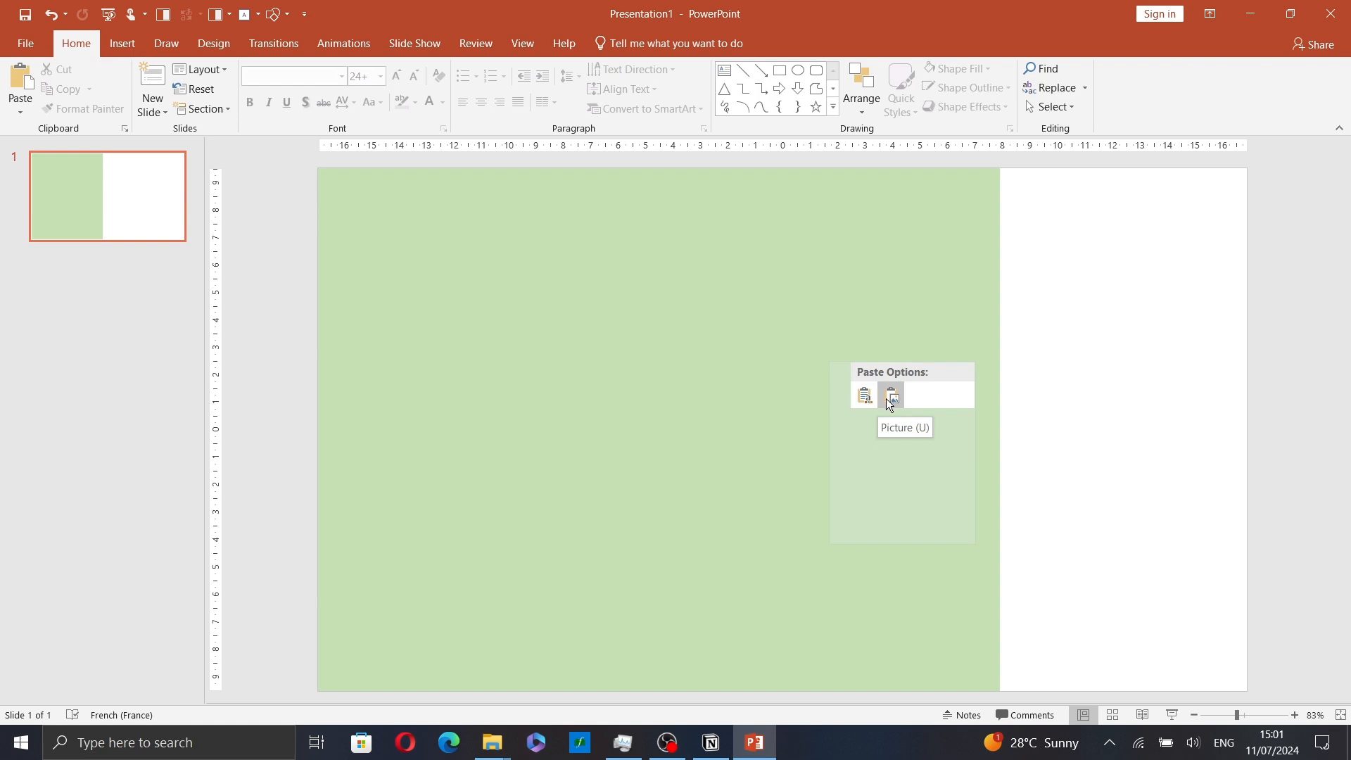
click(891, 394)
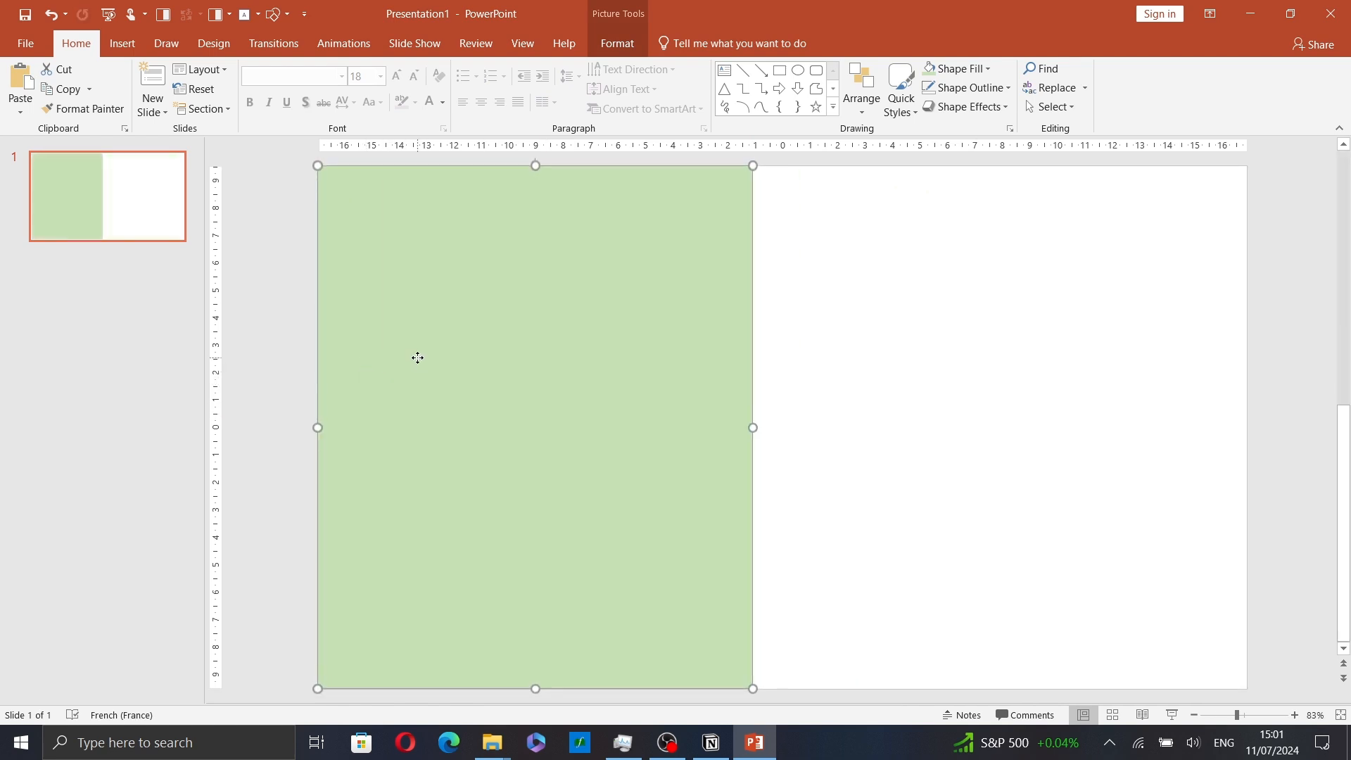
In Format Picture, expand Artistic Effects and apply the Blur effect.
right_click(418, 358)
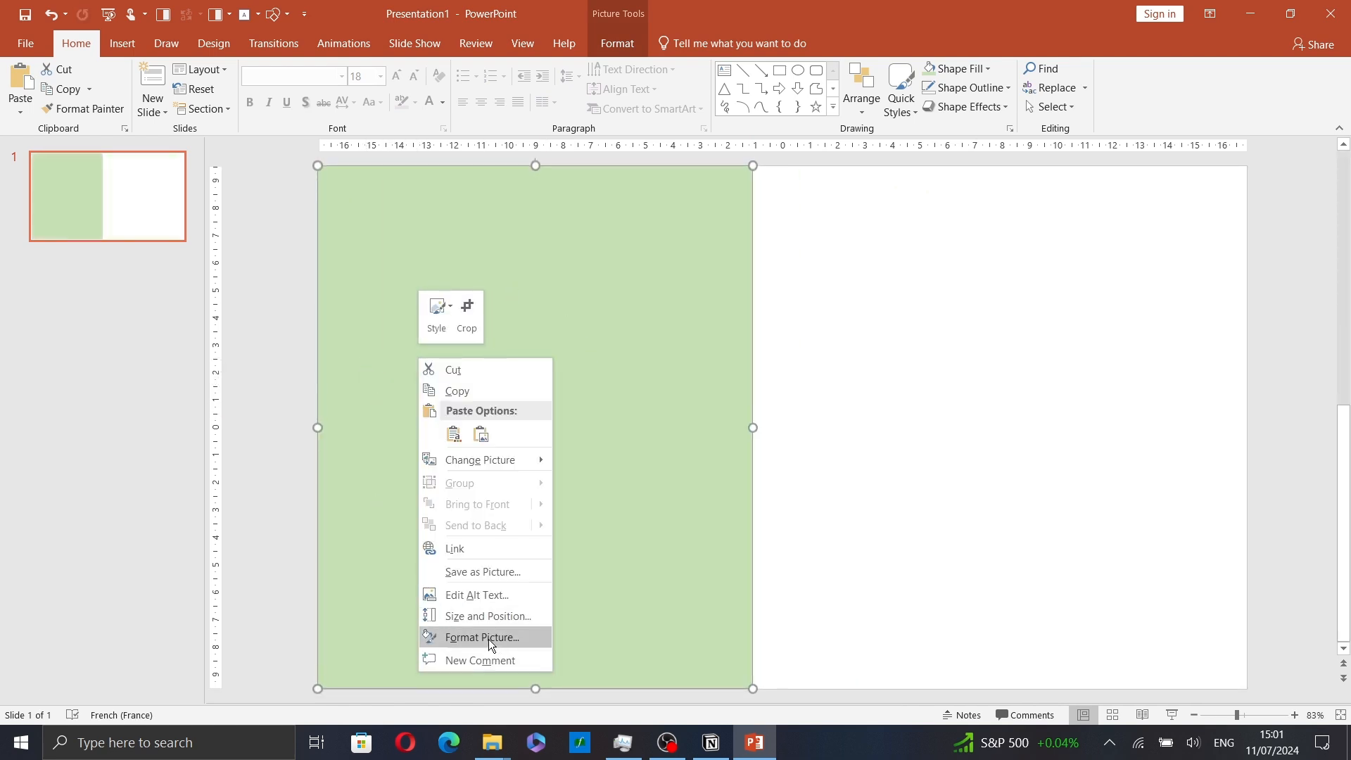
click(484, 637)
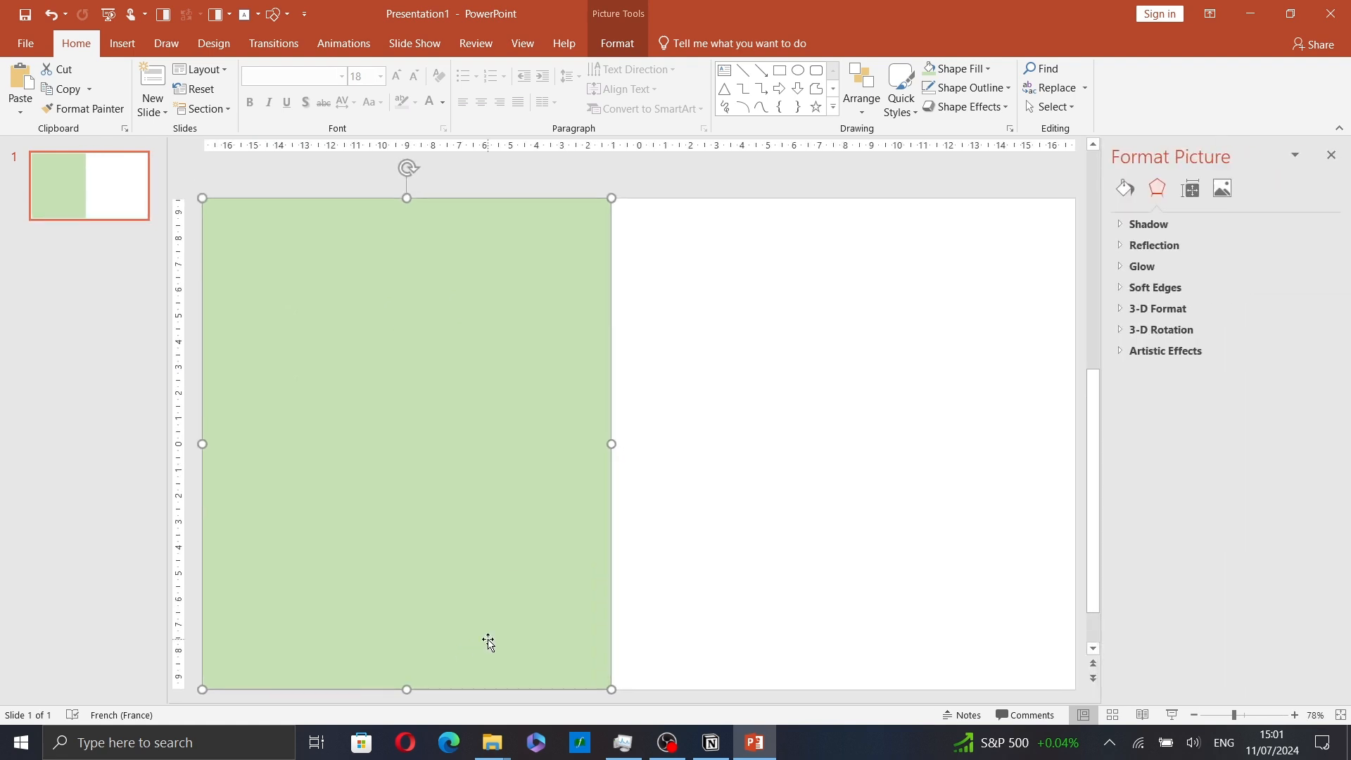
mouse_move(1158, 188)
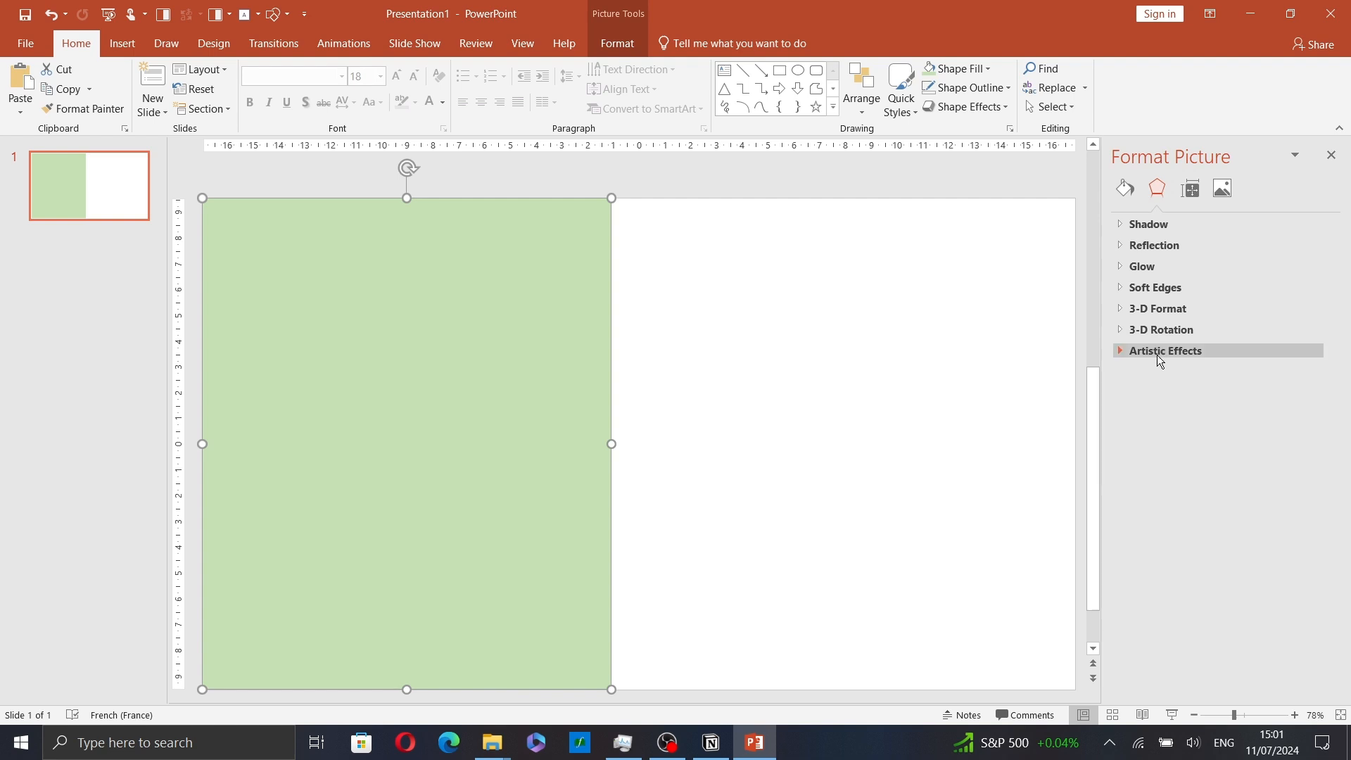
click(1164, 350)
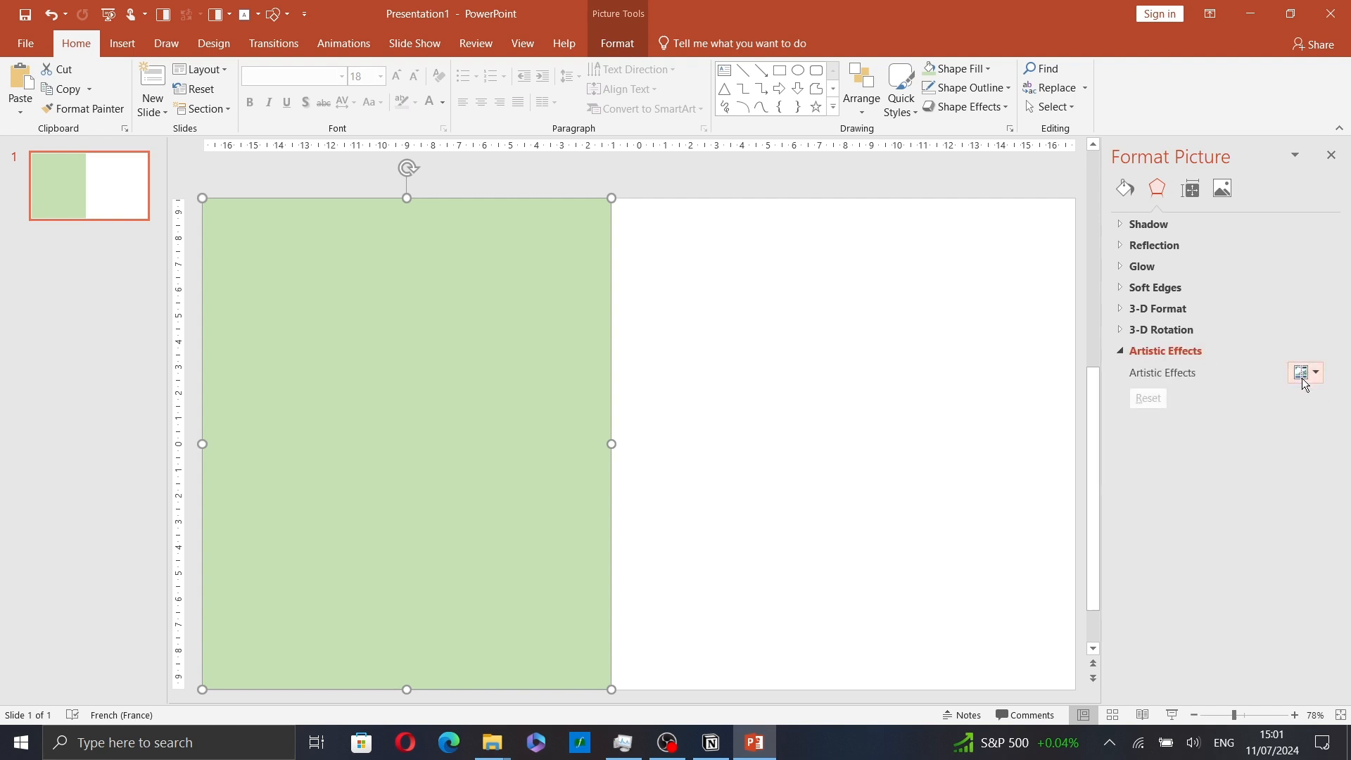
click(1300, 374)
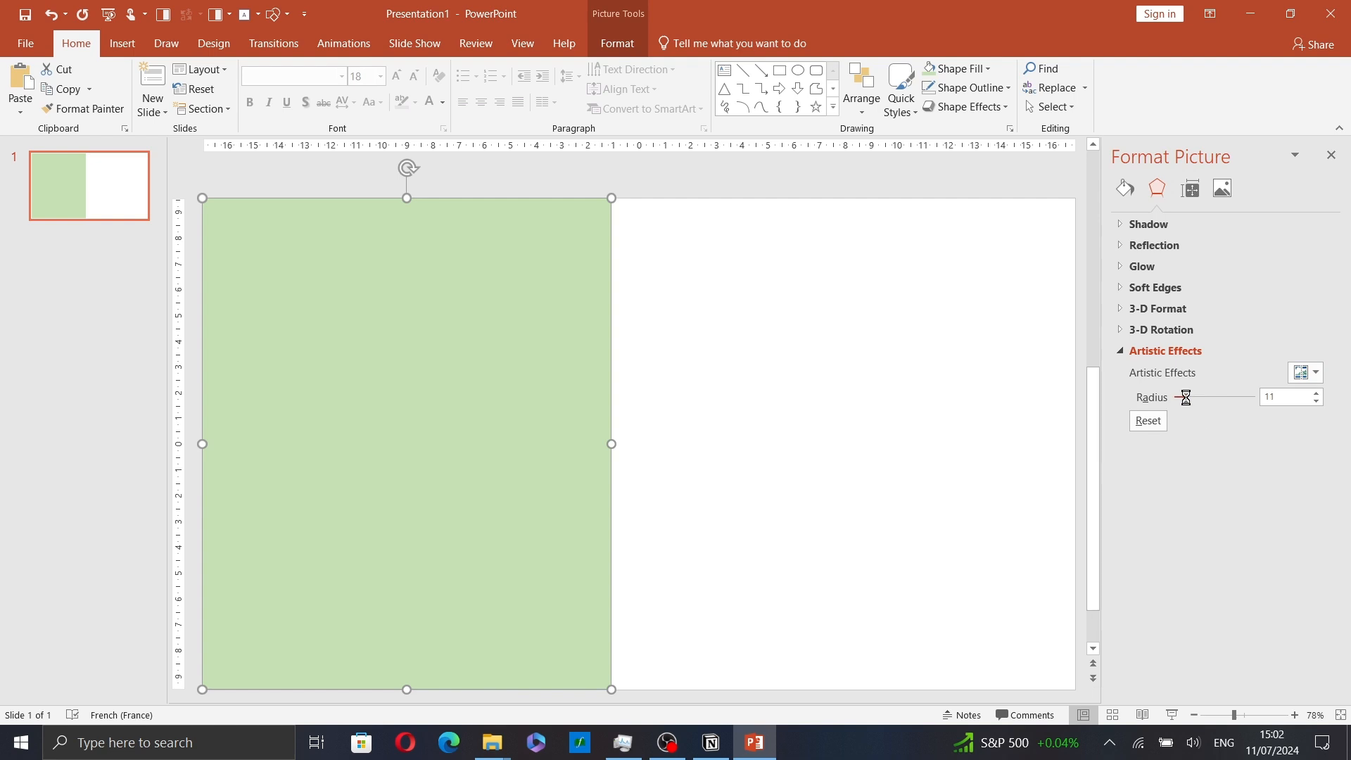
Adjust the blur Radius slider, then enter 50 in the Radius box.
drag(1183, 396, 1208, 396)
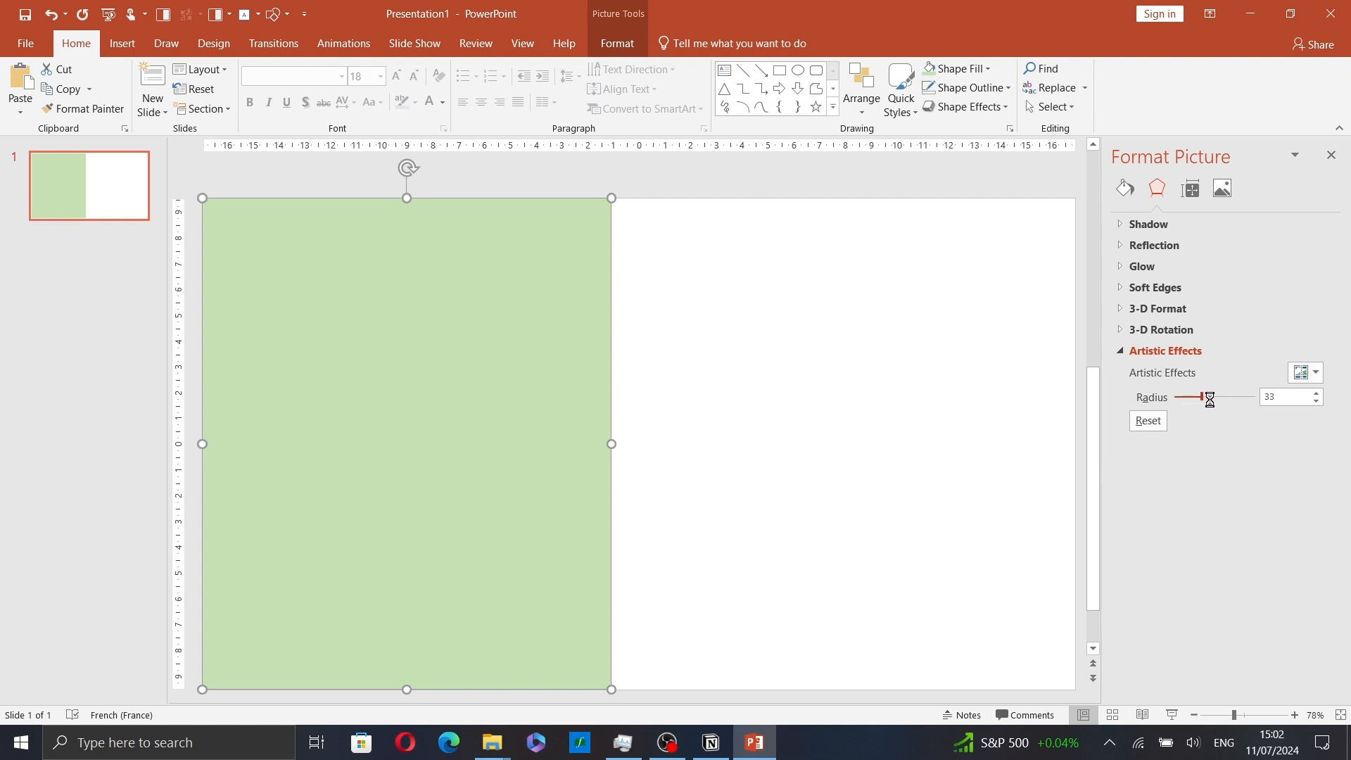
drag(1207, 397, 1202, 397)
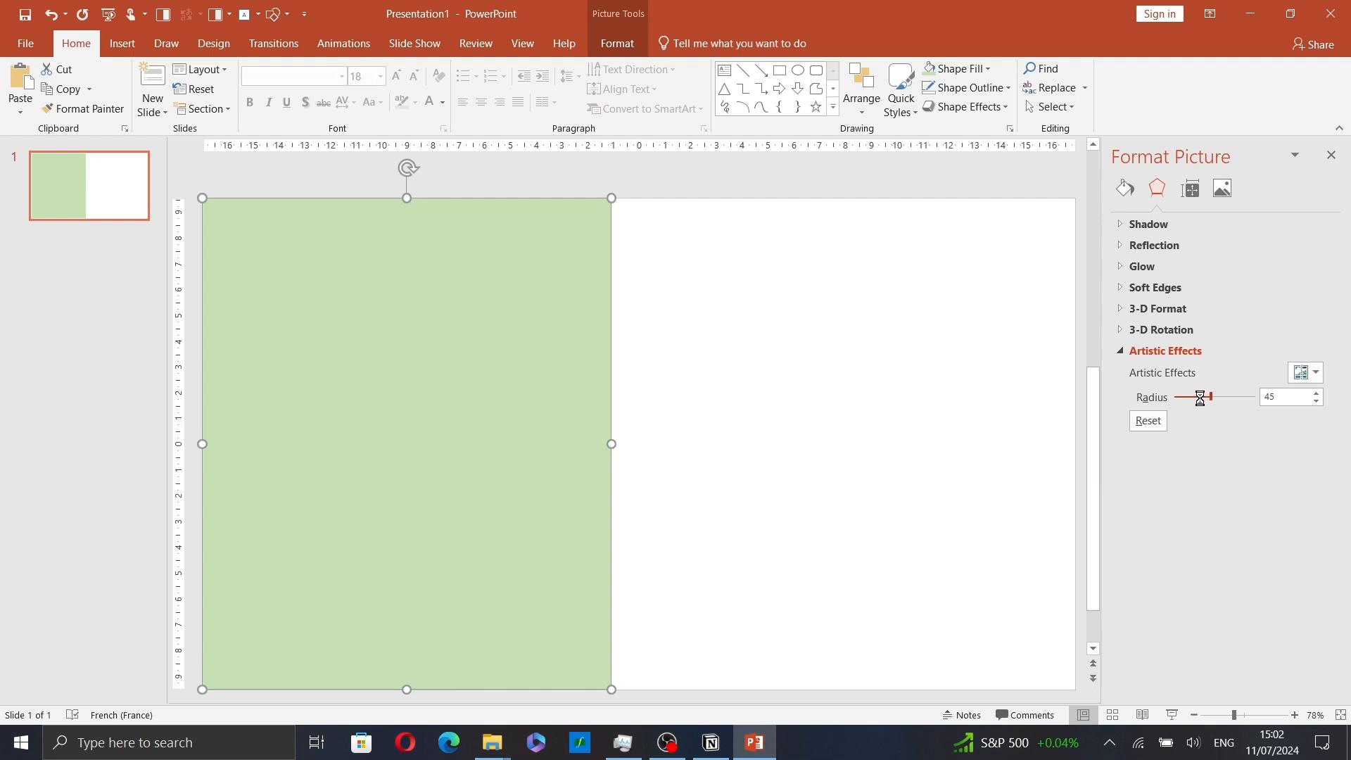
drag(1201, 396, 1189, 396)
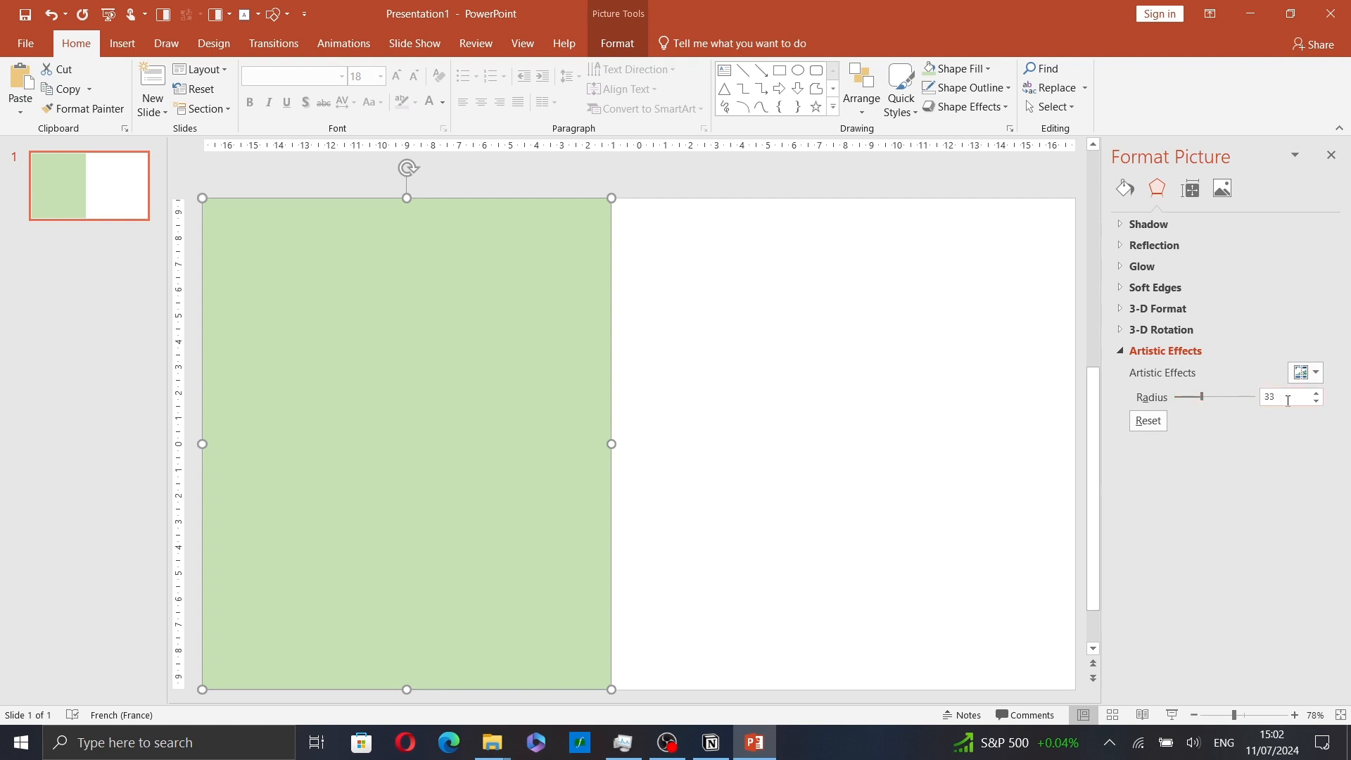
click(1283, 397)
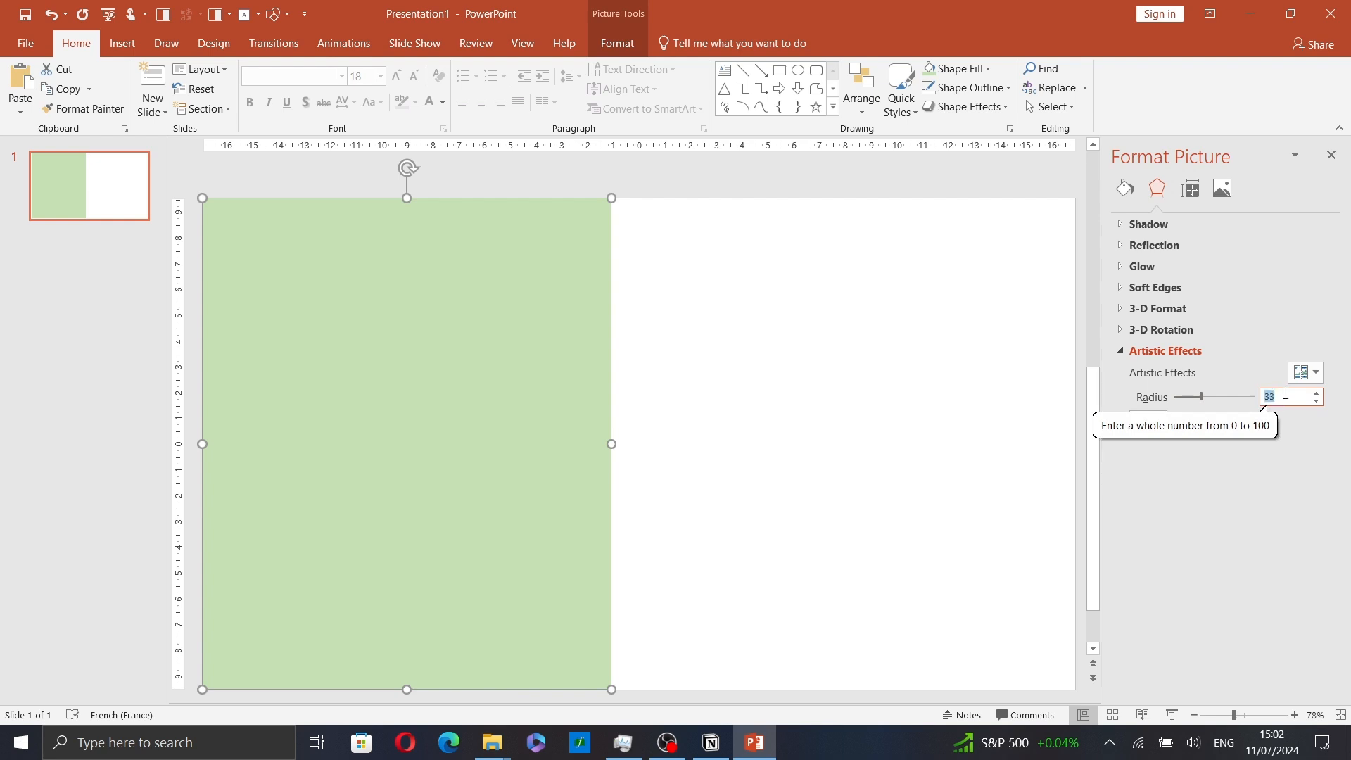
text(50)
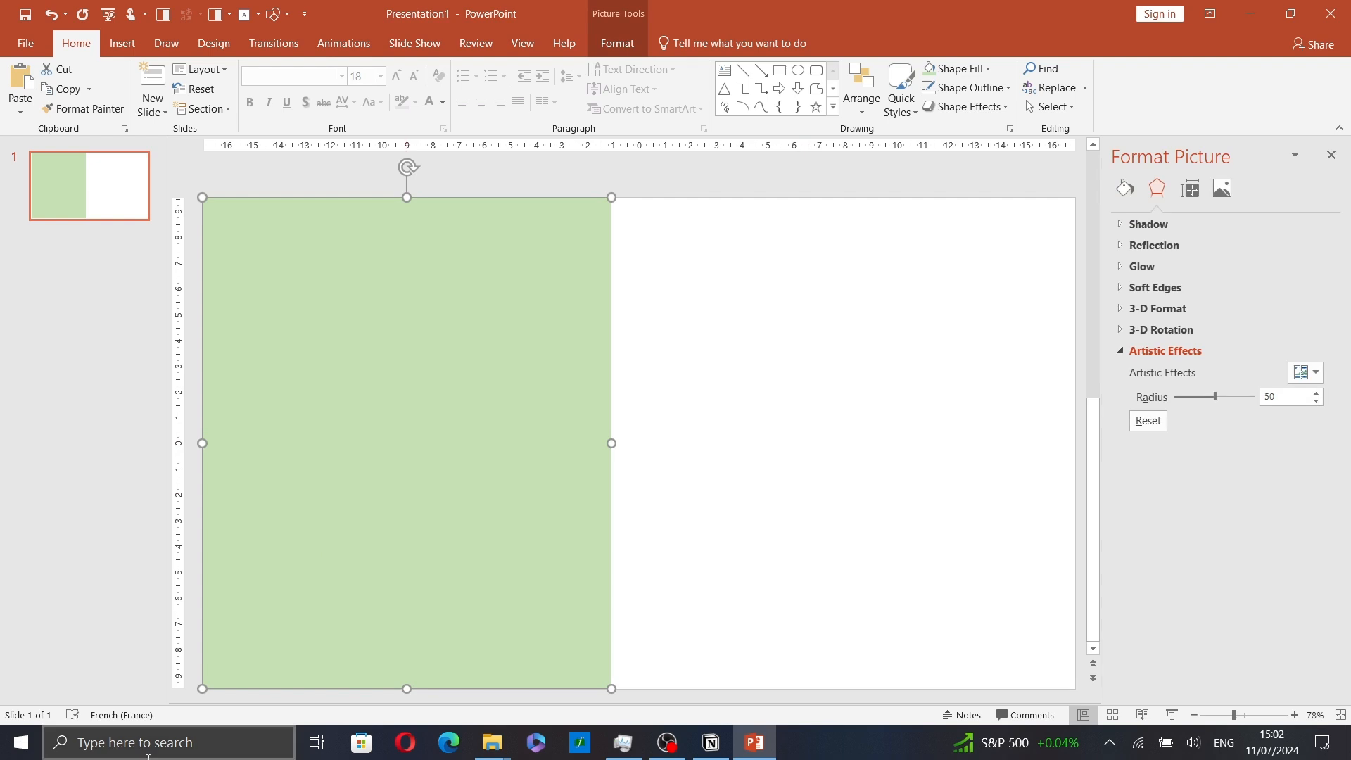
drag(1227, 397, 1210, 397)
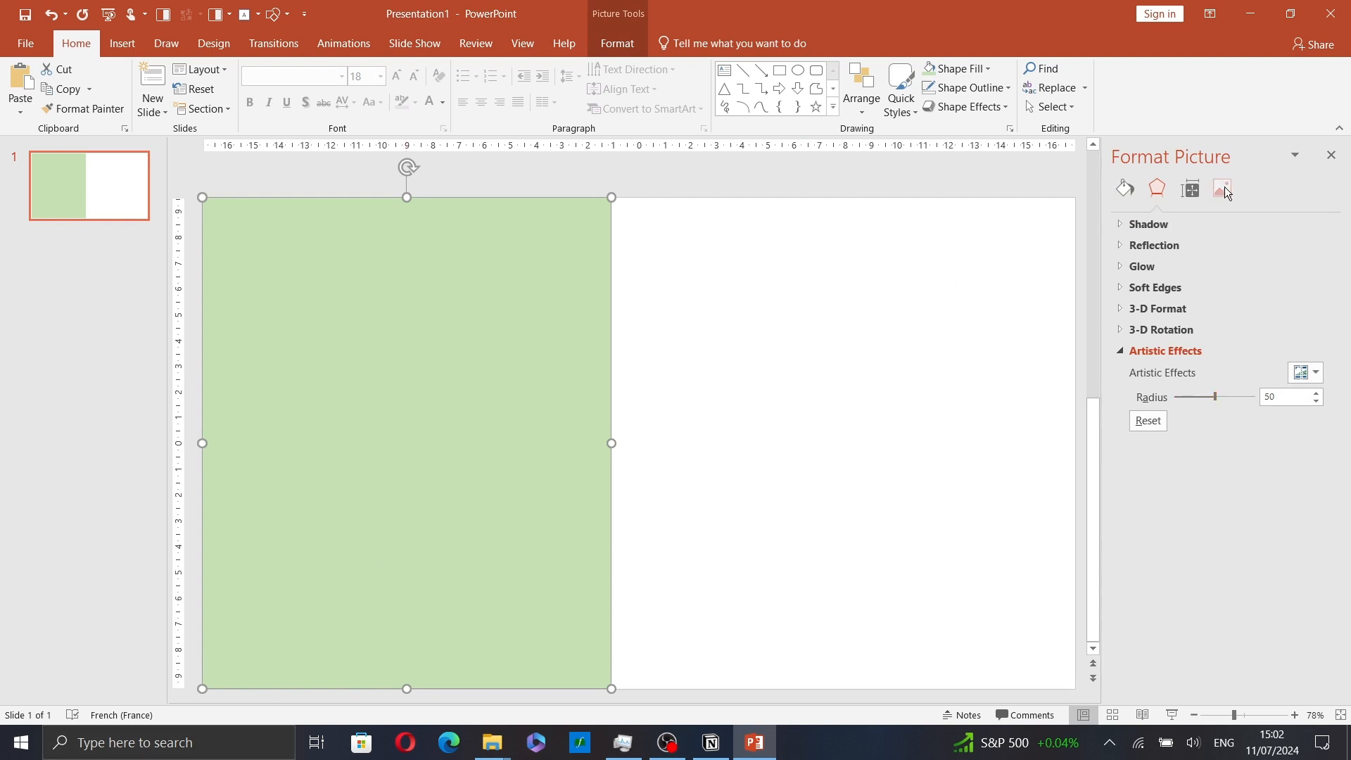
View the Picture Color options, then switch to the Fill & Line settings.
click(1223, 188)
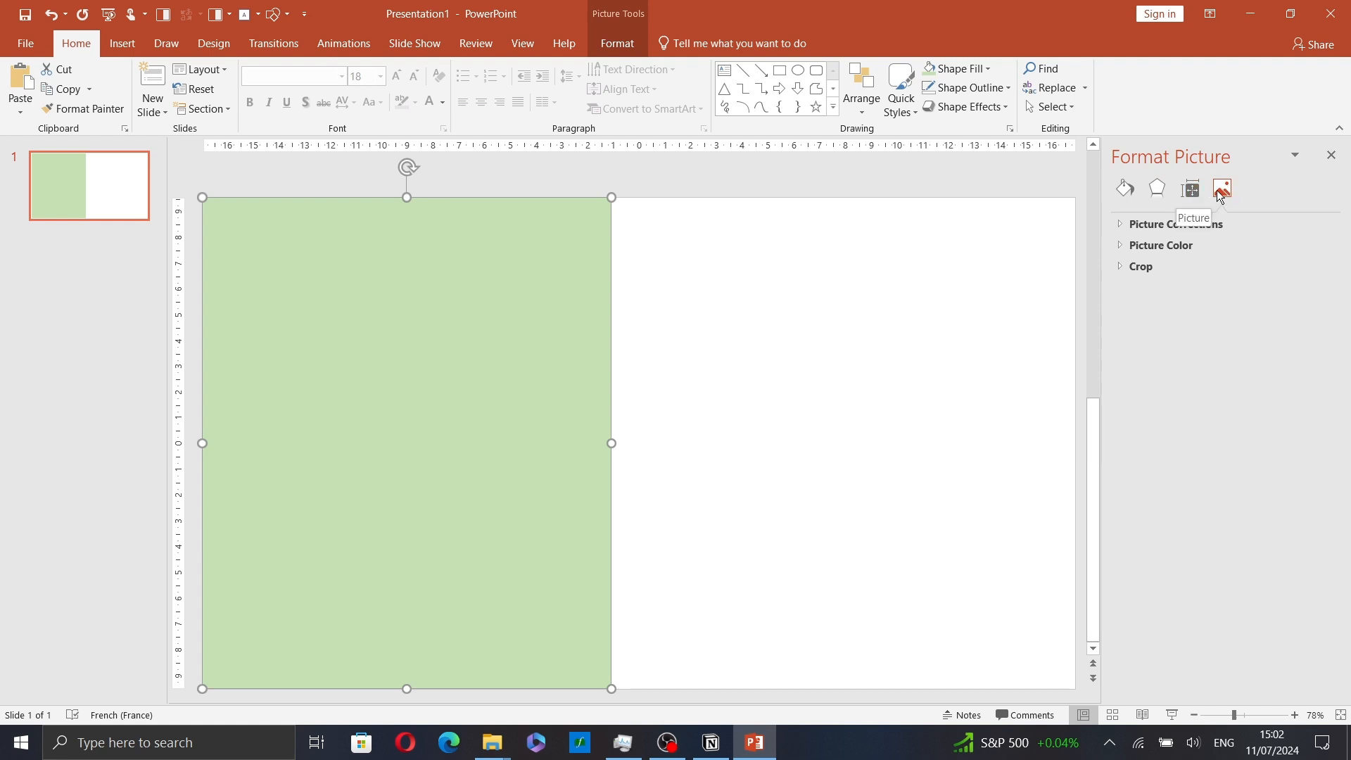
mouse_move(1158, 245)
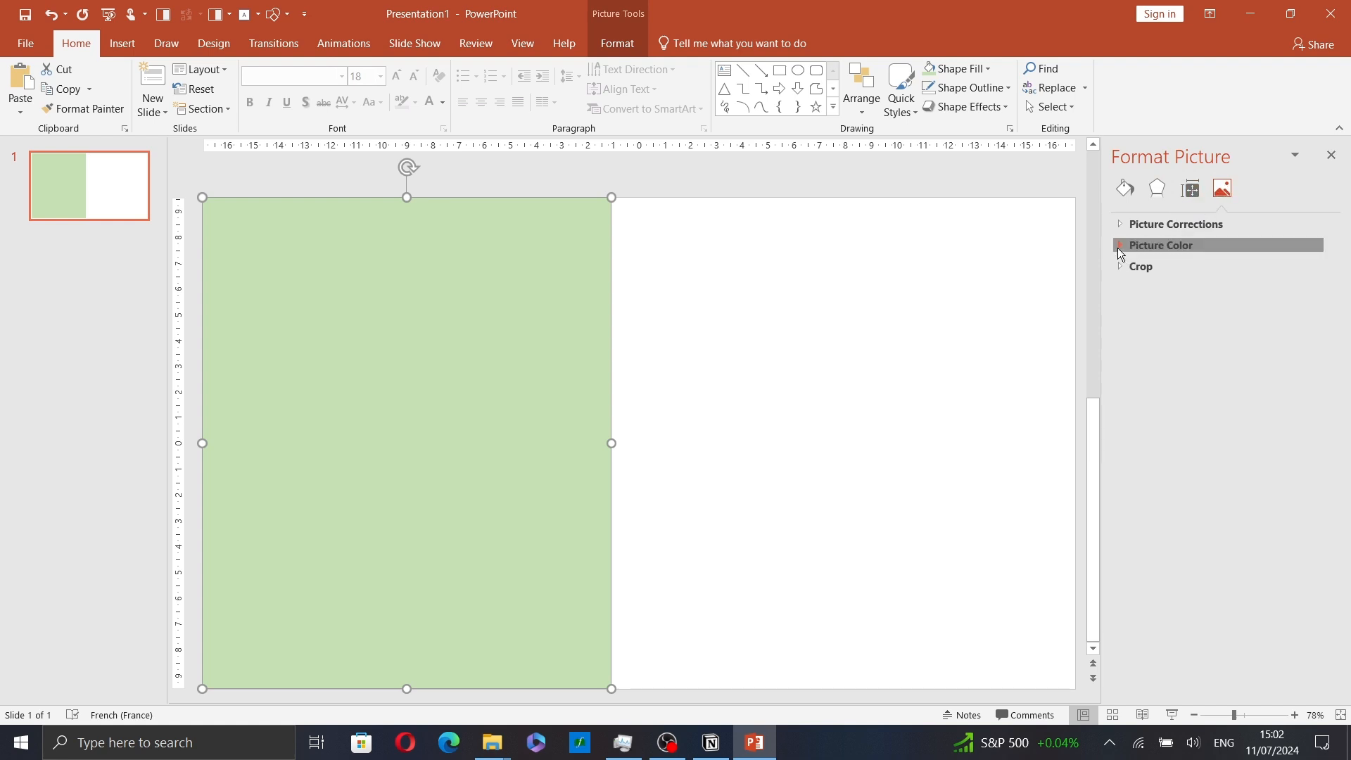
click(1160, 245)
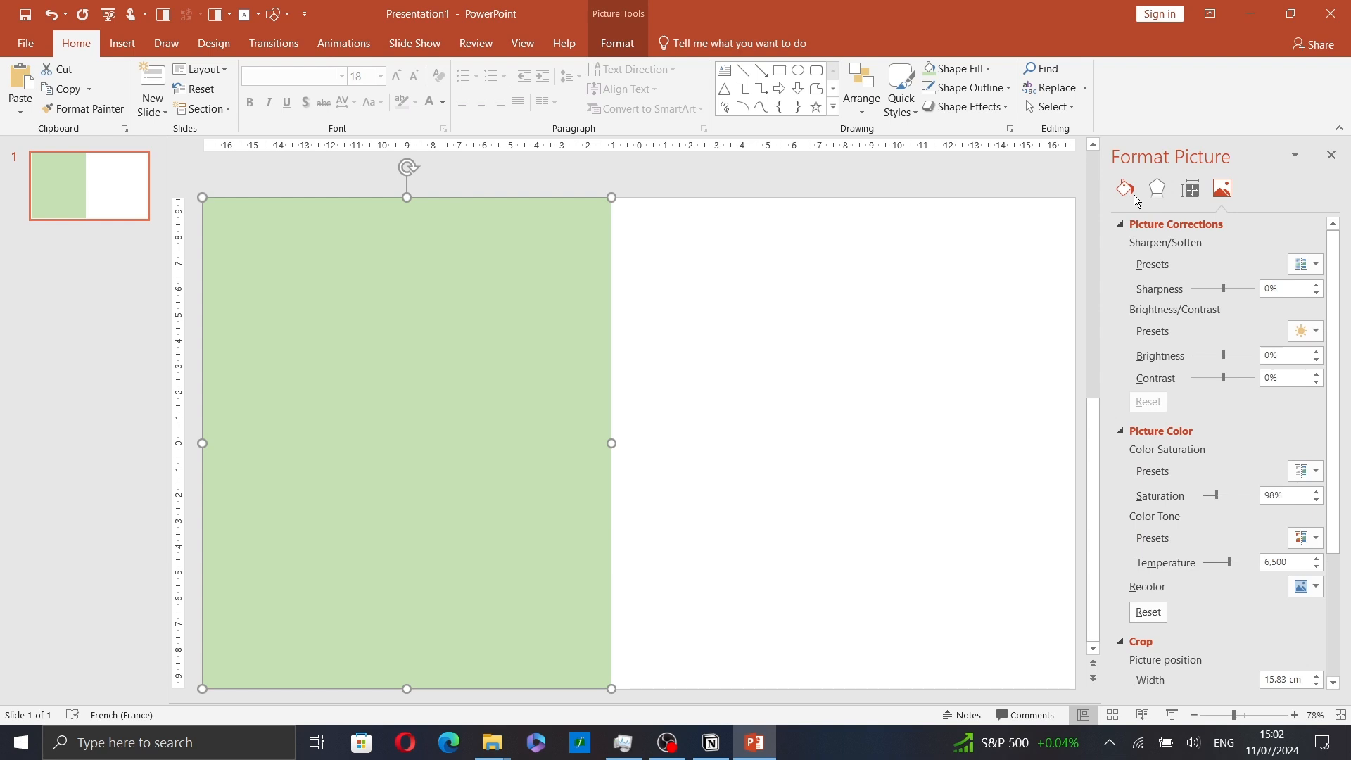
click(1124, 188)
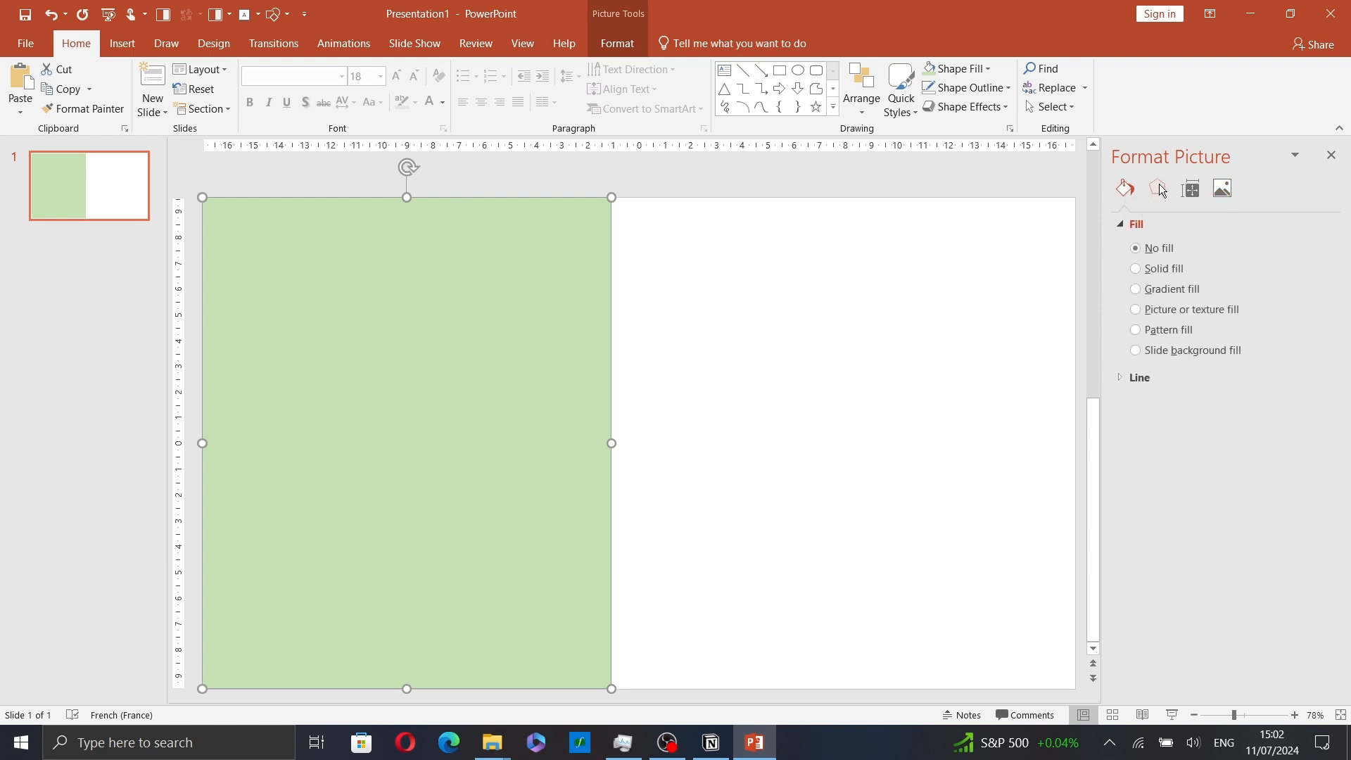